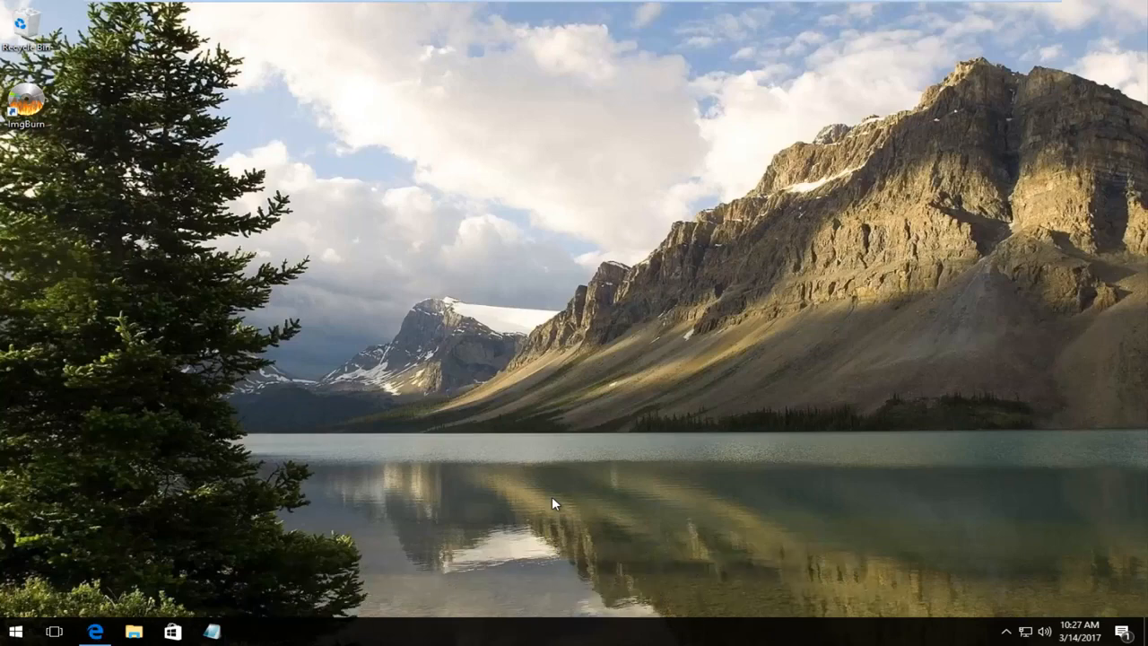
Launch ImgBurn from its desktop icon to reach the main task menu
double_click(27, 93)
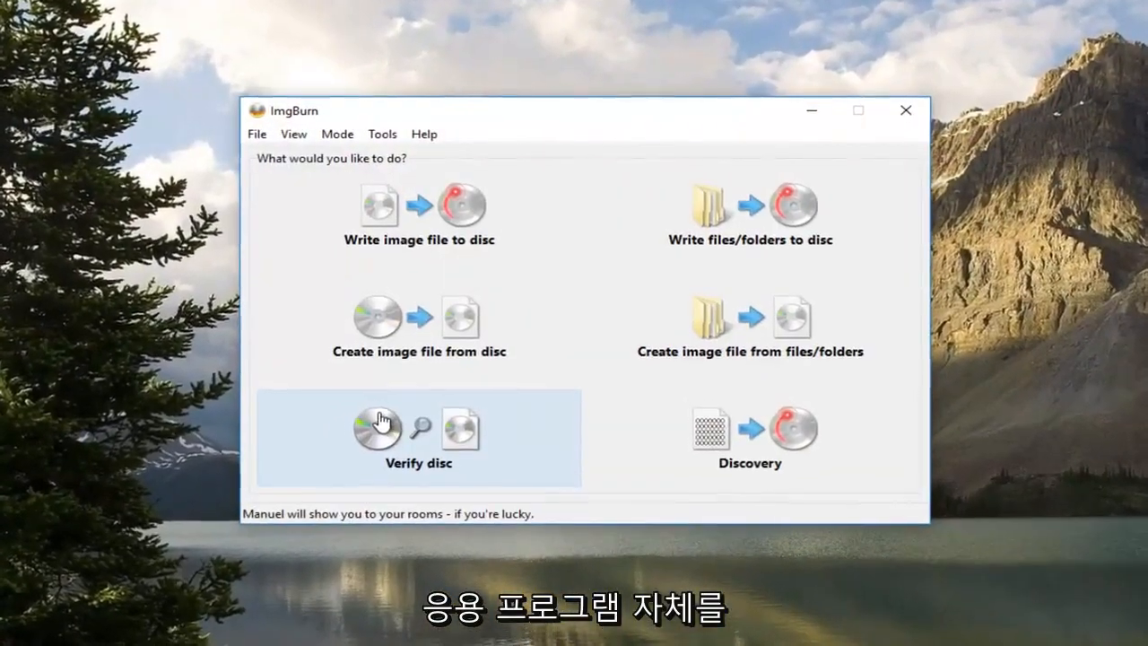
mouse_move(556, 172)
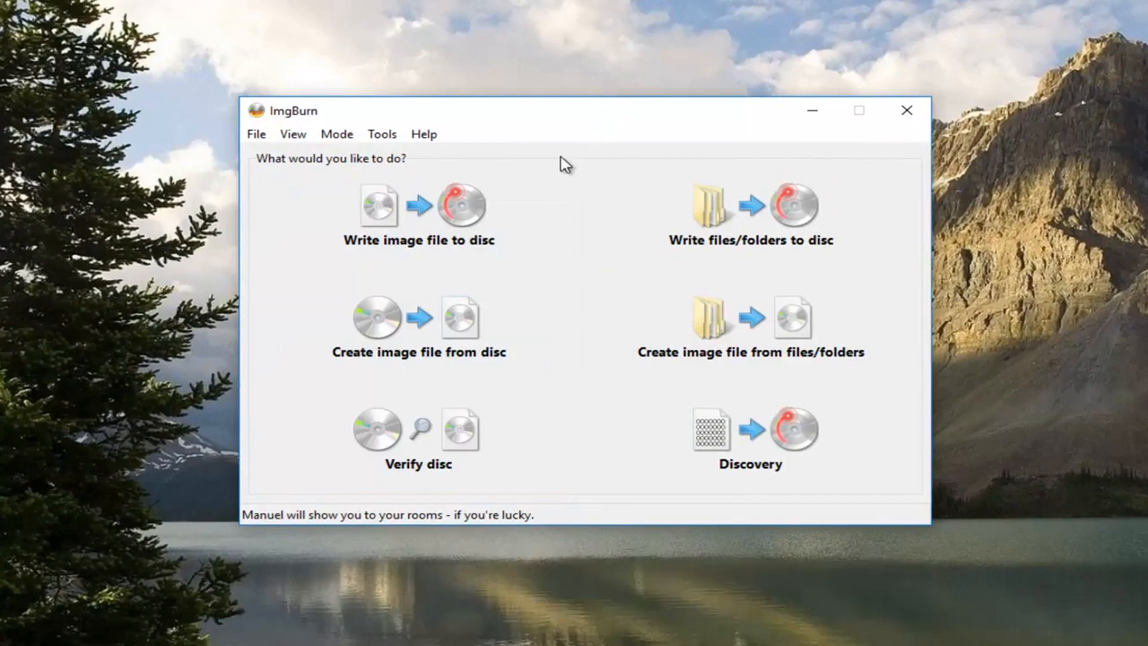
Bring up the Settings window from the Tools menu
left_click(381, 132)
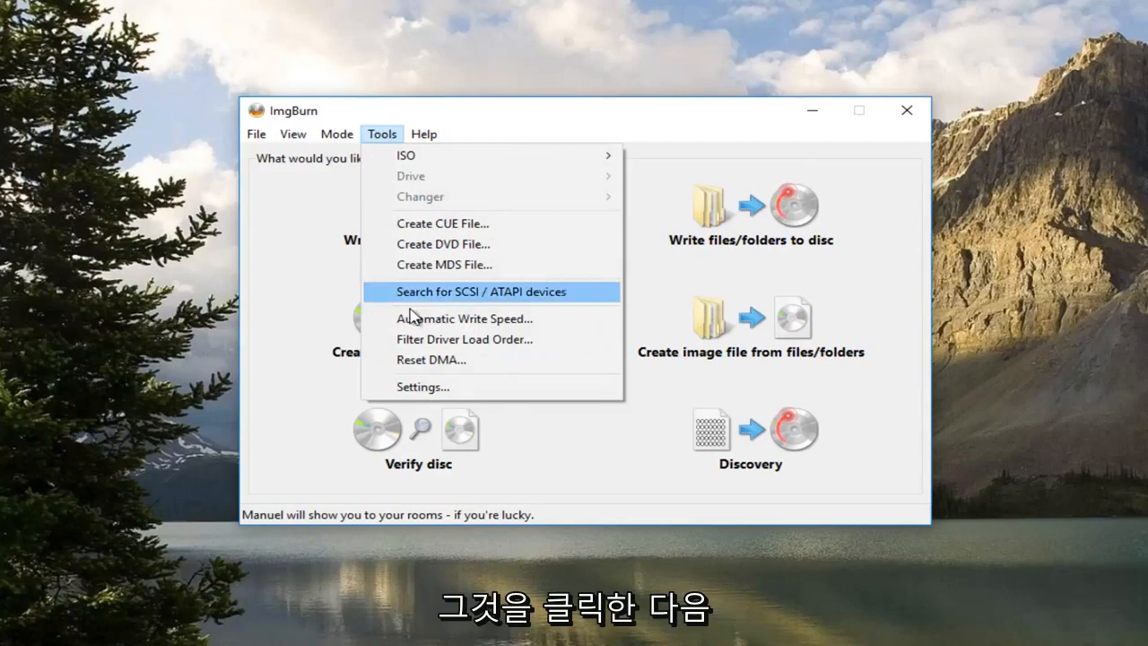
mouse_move(422, 387)
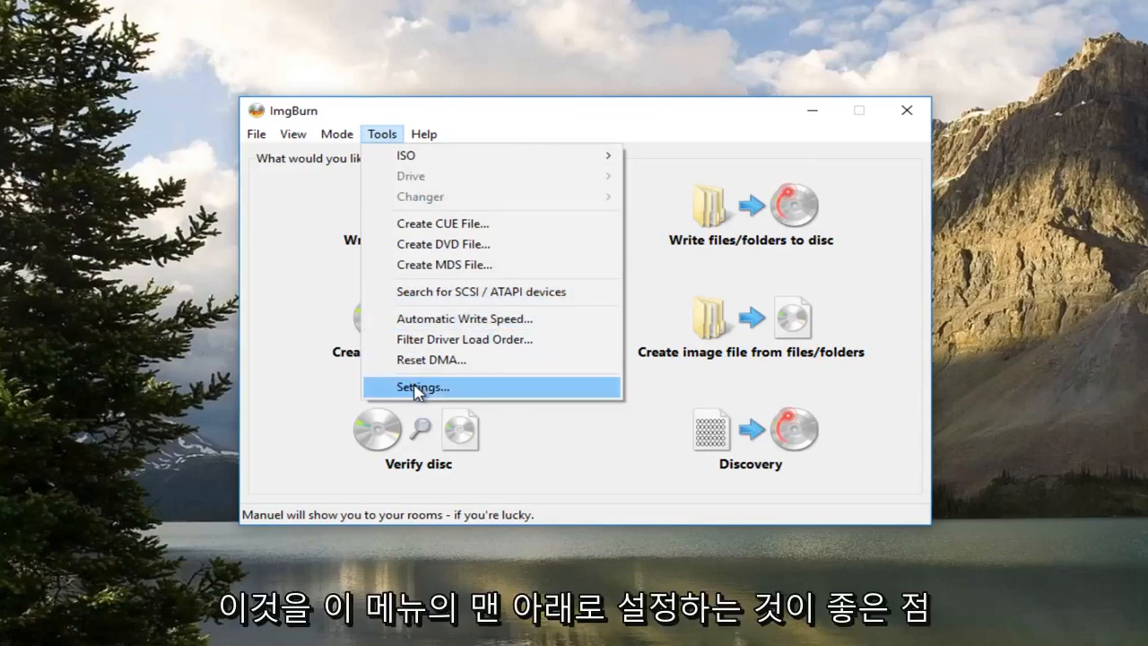
left_click(423, 387)
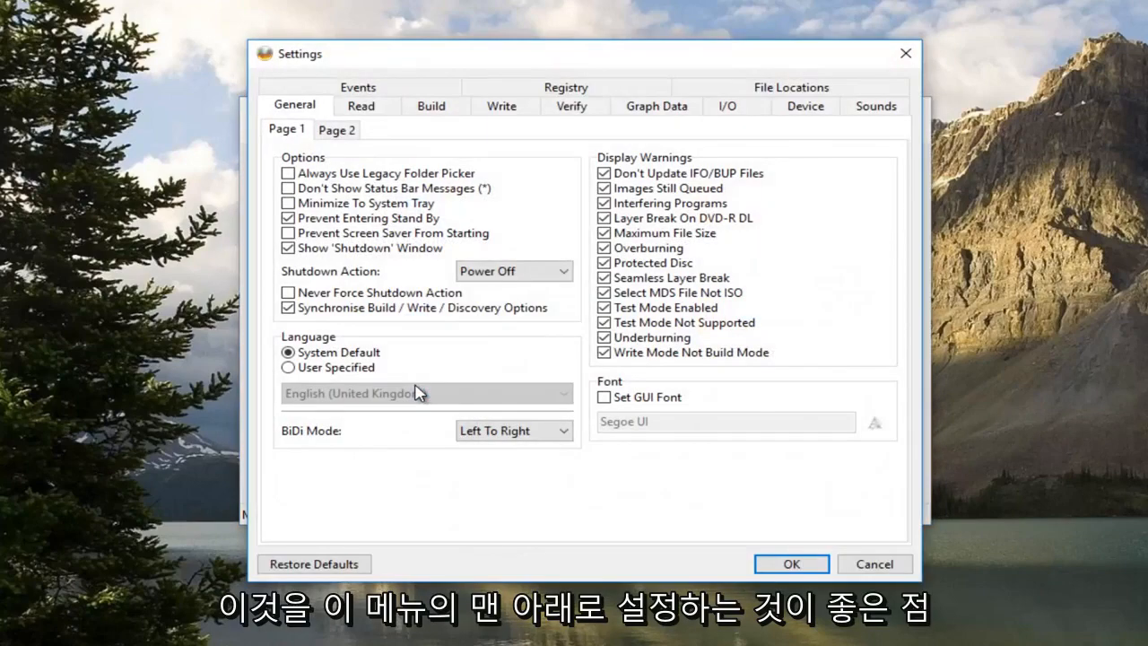
mouse_move(439, 350)
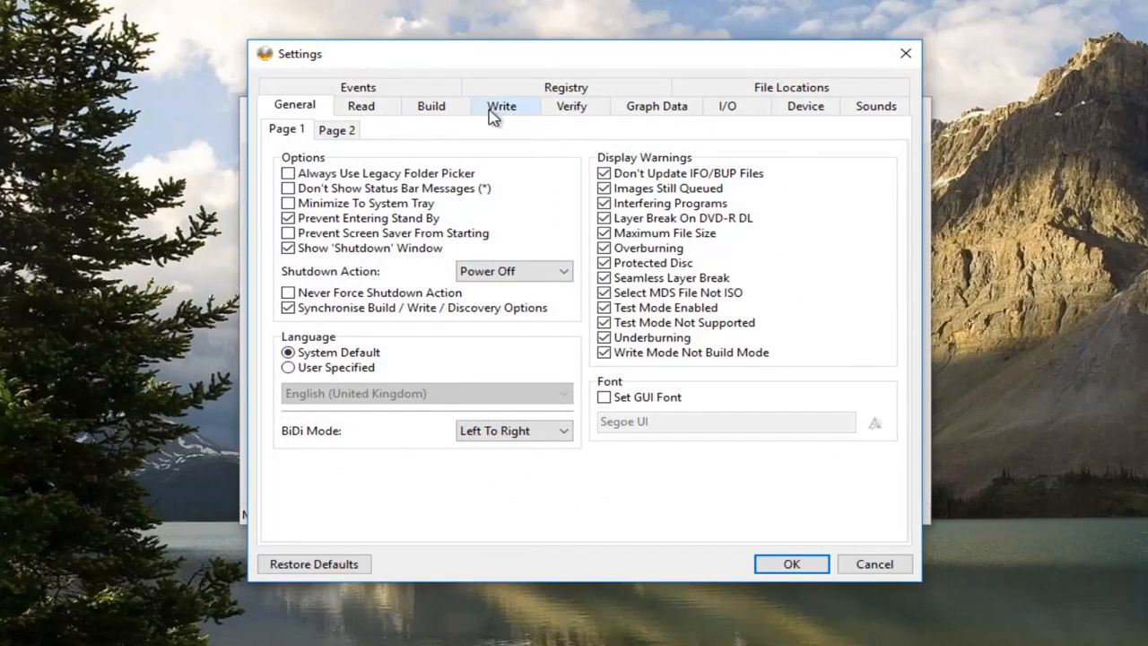
On the Write page, turn off Perform OPC Before Write and set a user-specified layer break of 1913760 sectors in L0
left_click(502, 106)
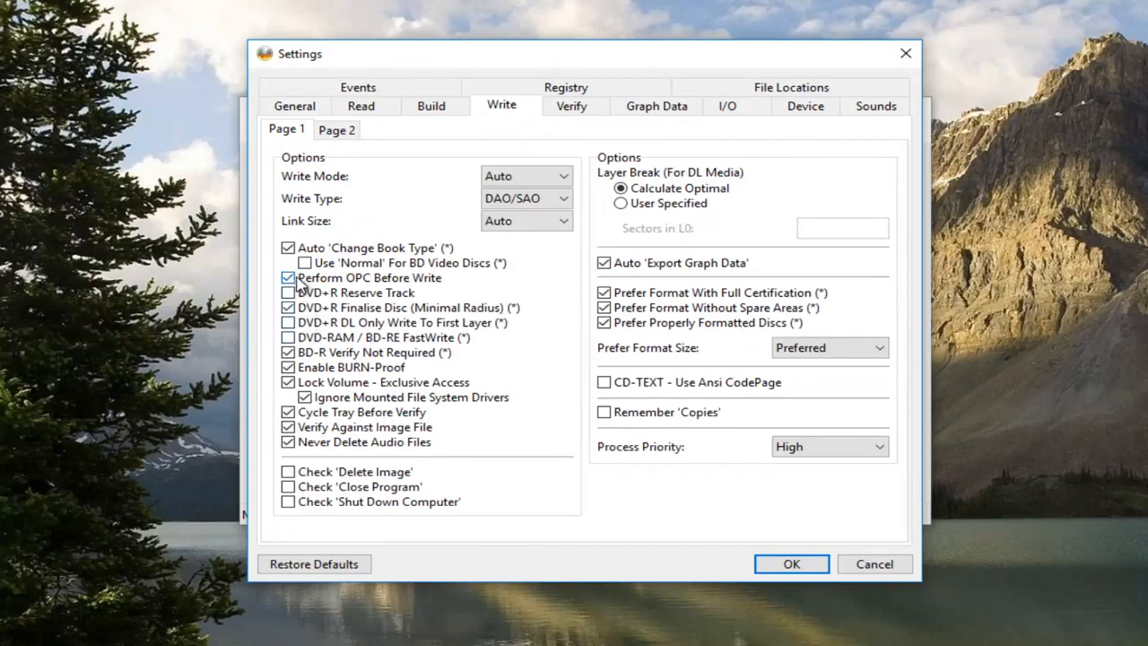
mouse_move(301, 286)
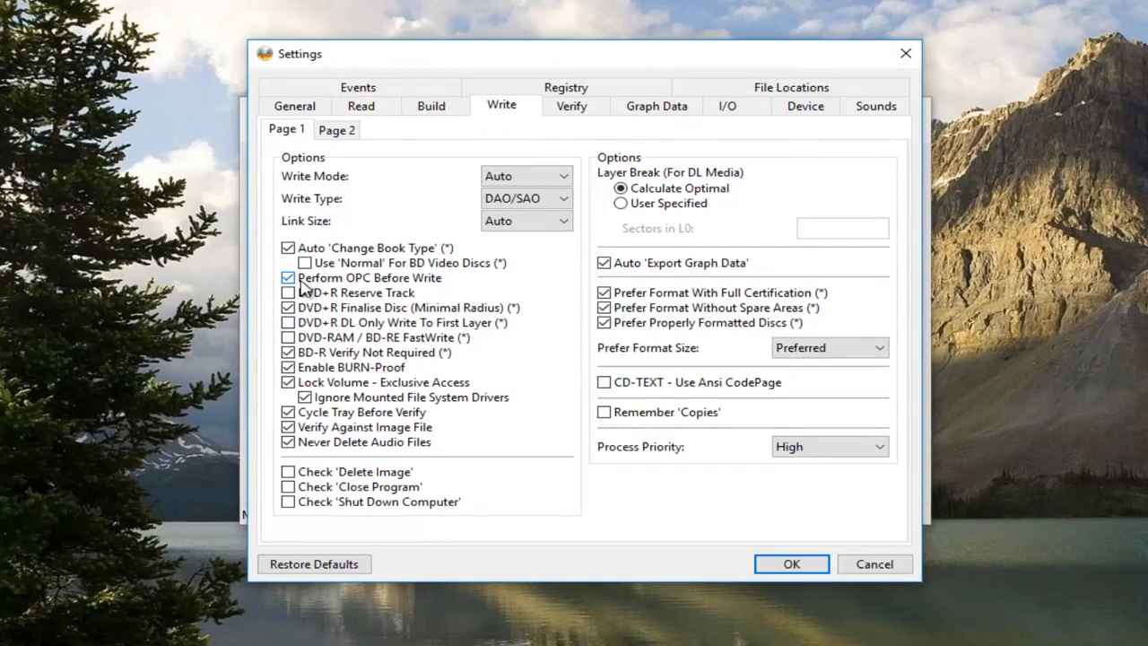
left_click(287, 276)
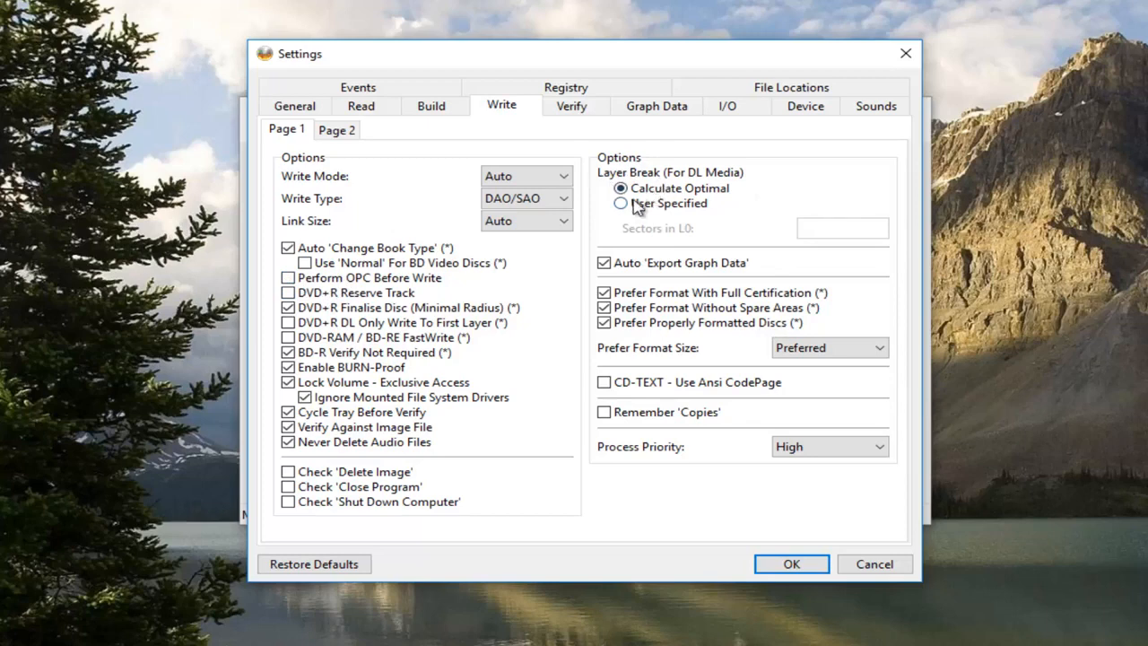
left_click(621, 203)
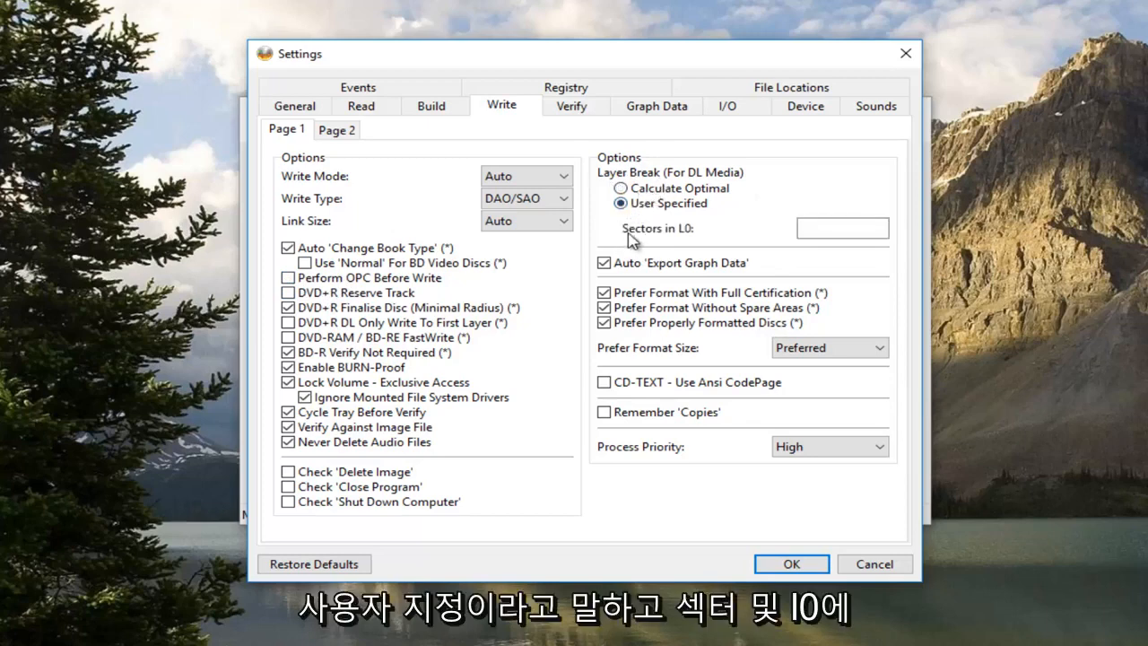
left_click(841, 228)
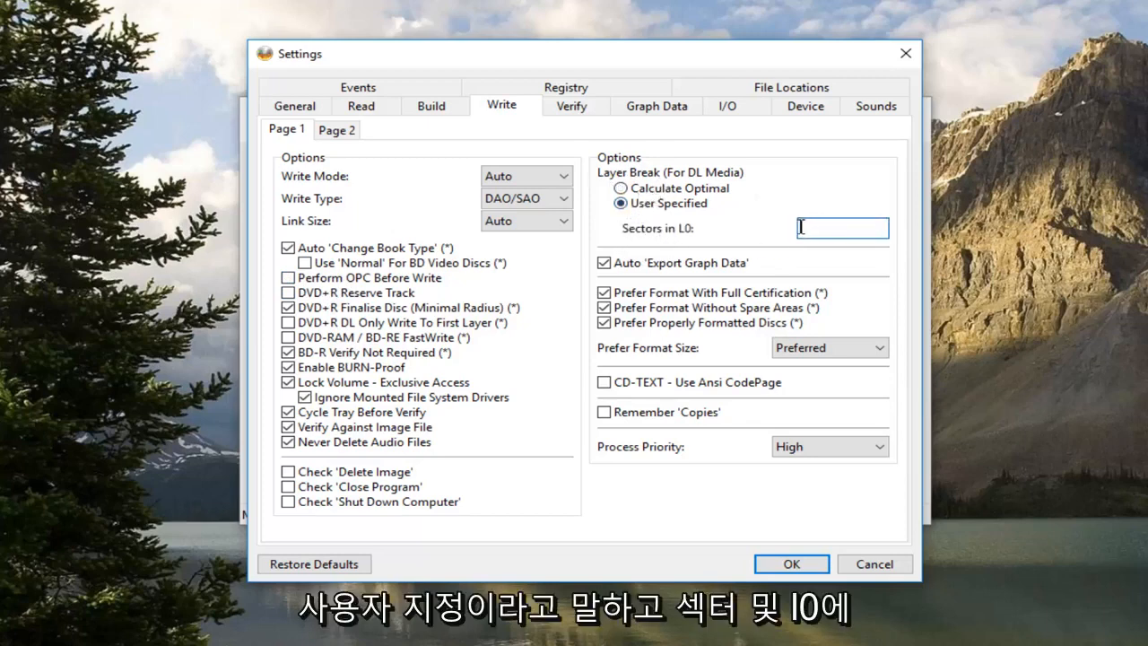
type("1")
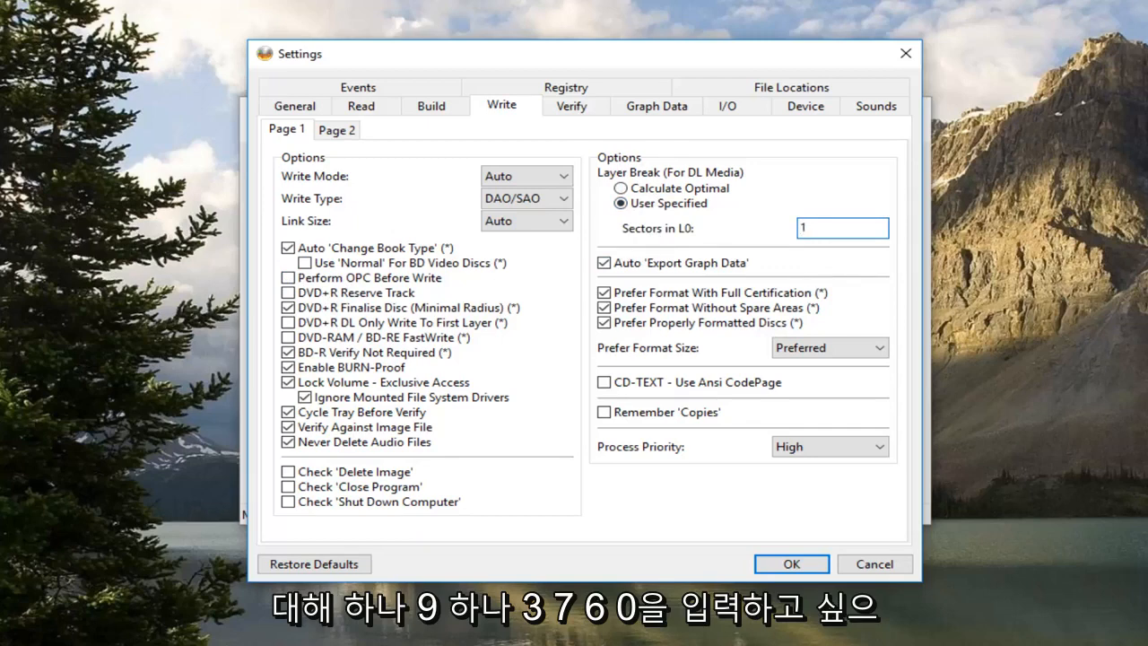
type("1913")
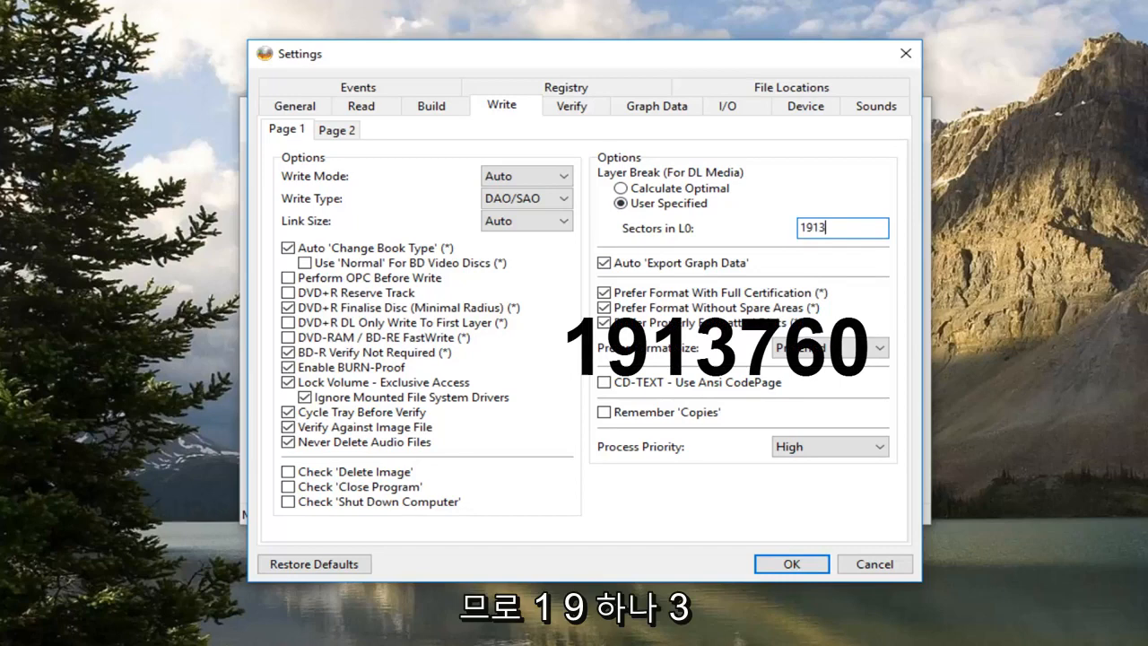
type("760")
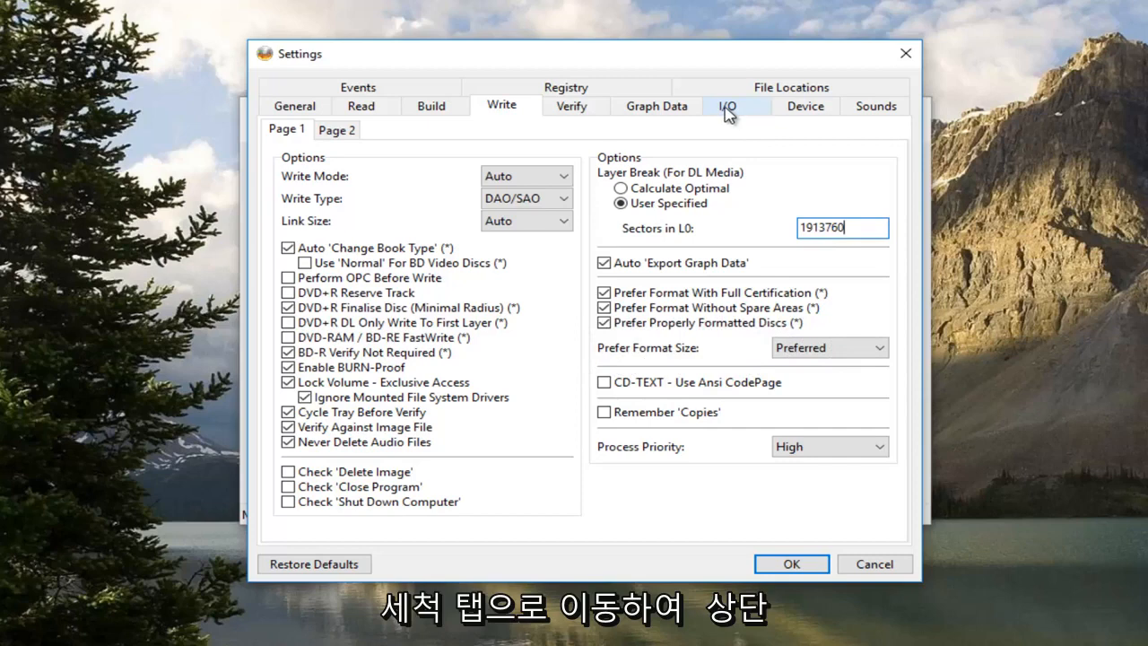
On the I/O page, set a 72 MiB buffer with recovery thresholds of 25% main and 50% device, then save the settings
left_click(728, 106)
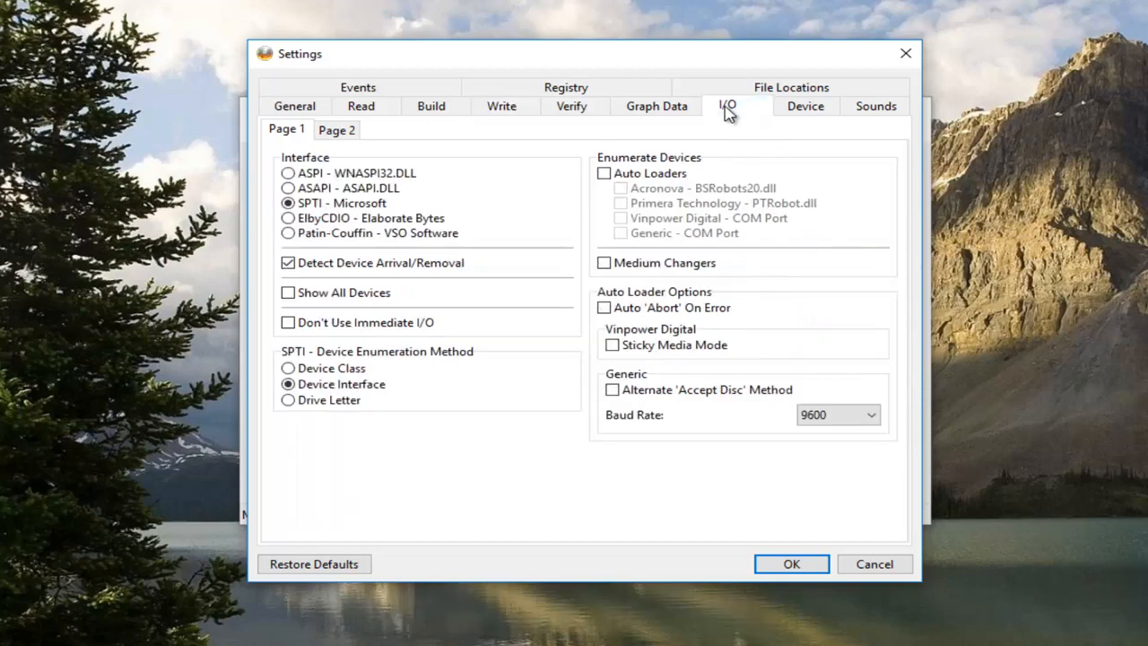
mouse_move(337, 129)
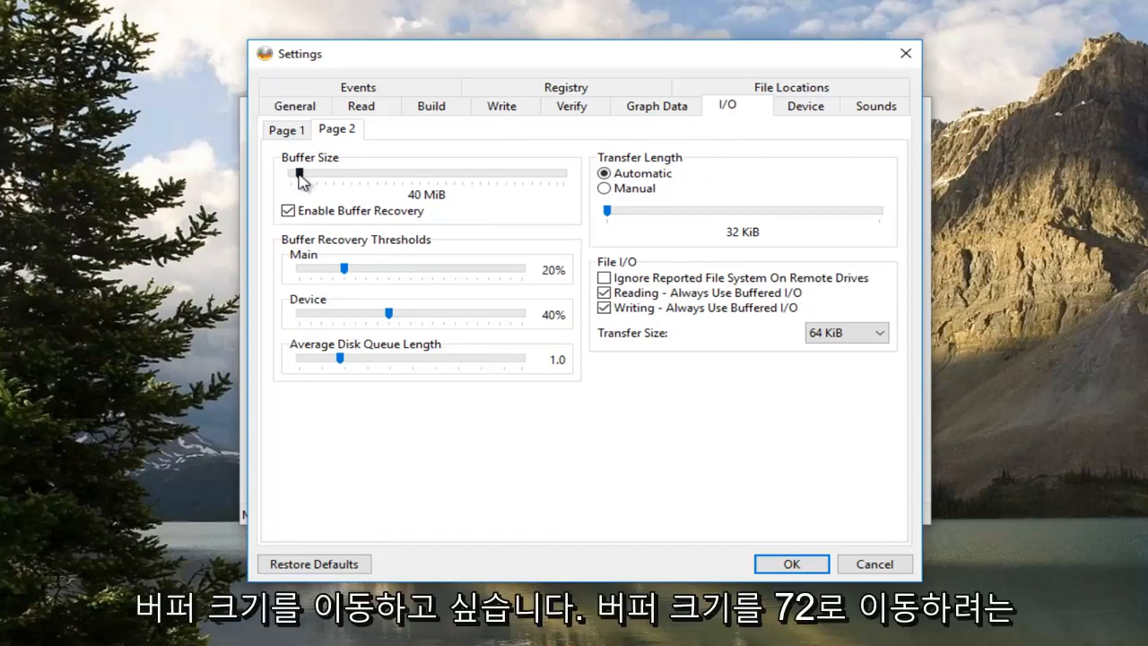
left_click_drag(300, 173, 312, 172)
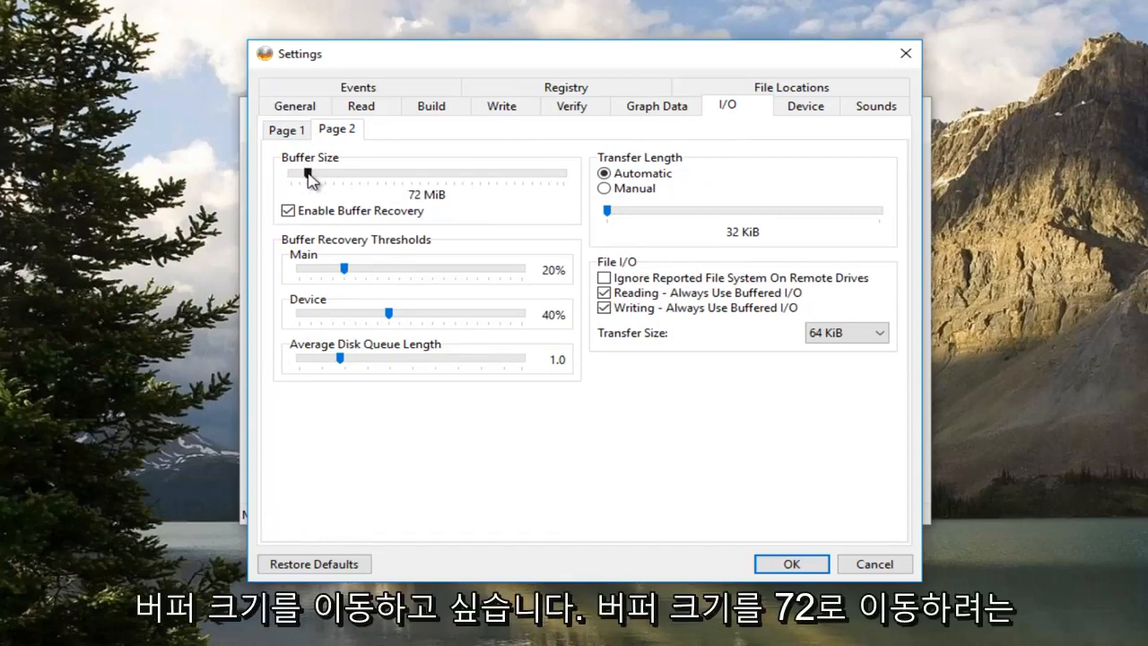
mouse_move(333, 235)
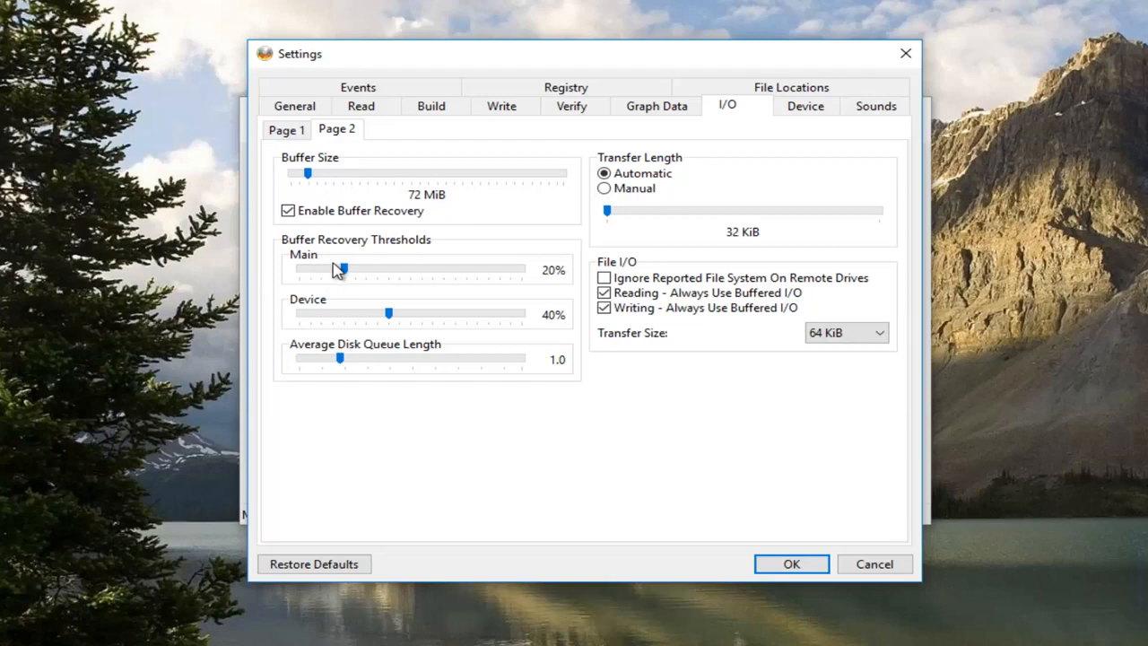
left_click_drag(339, 269, 352, 269)
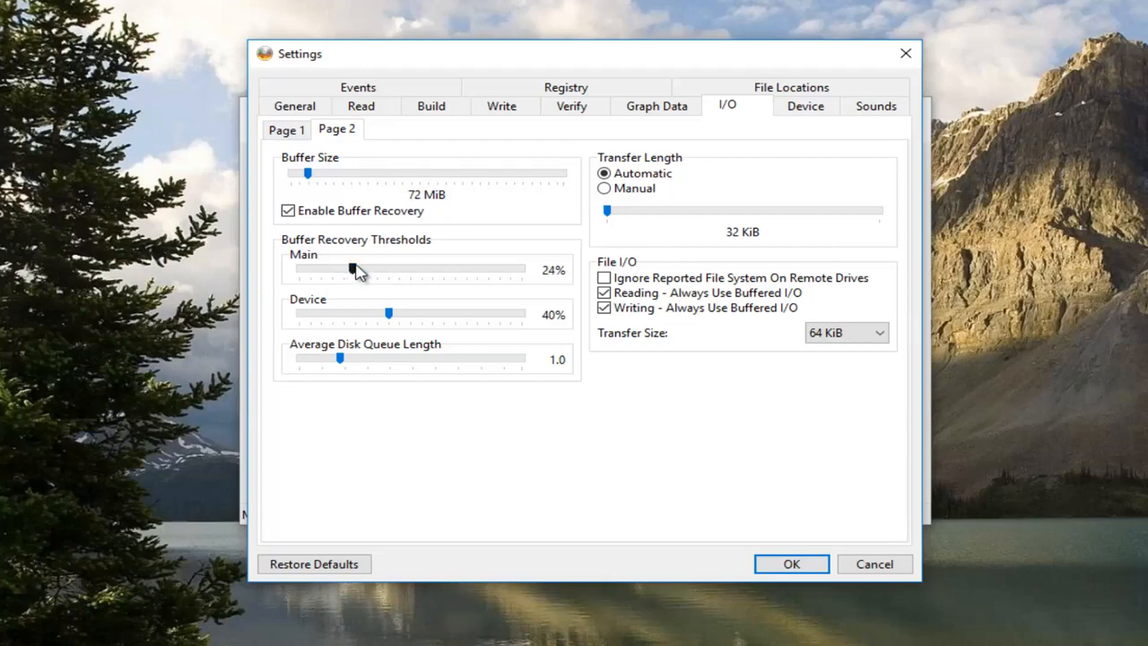
left_click_drag(352, 269, 356, 269)
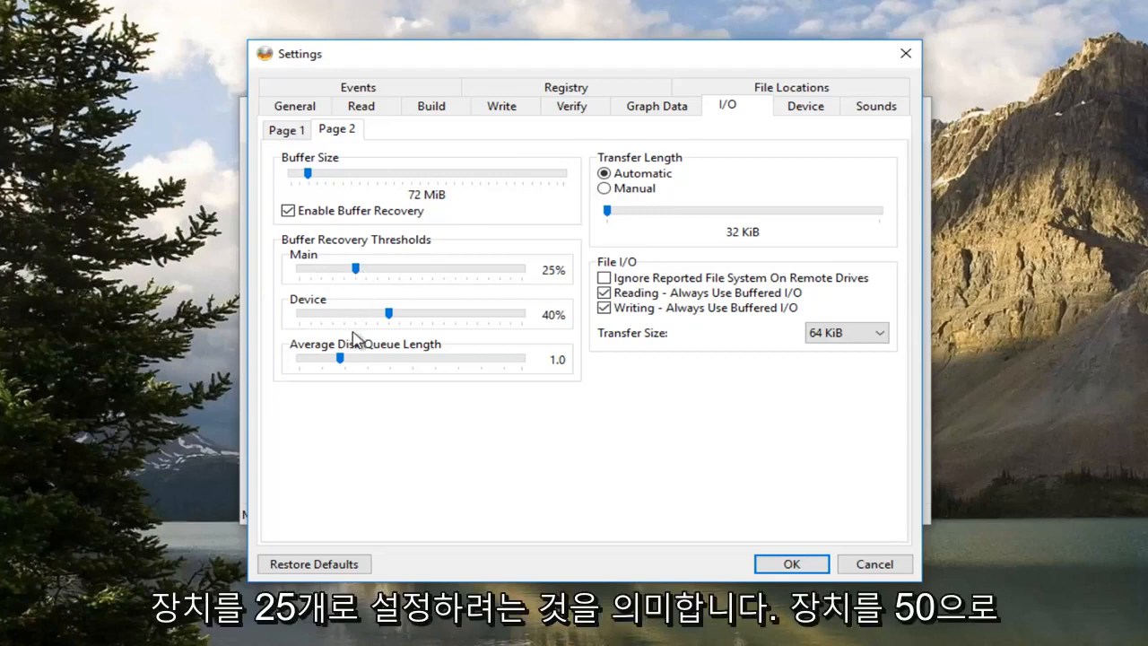
left_click_drag(390, 312, 404, 313)
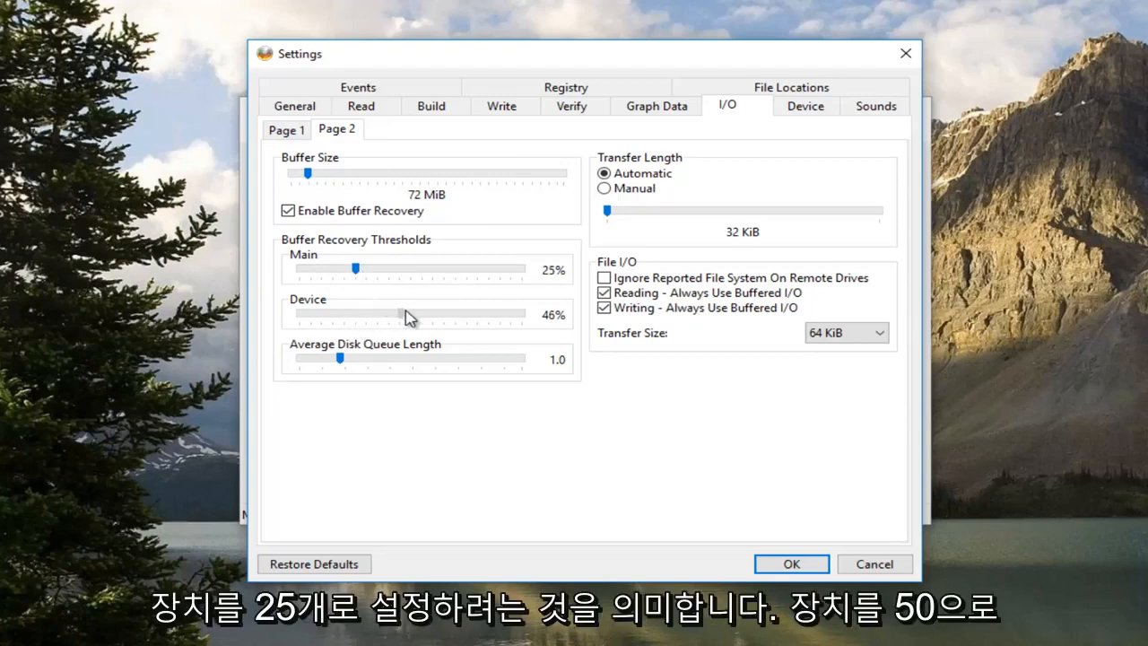
left_click_drag(404, 312, 410, 312)
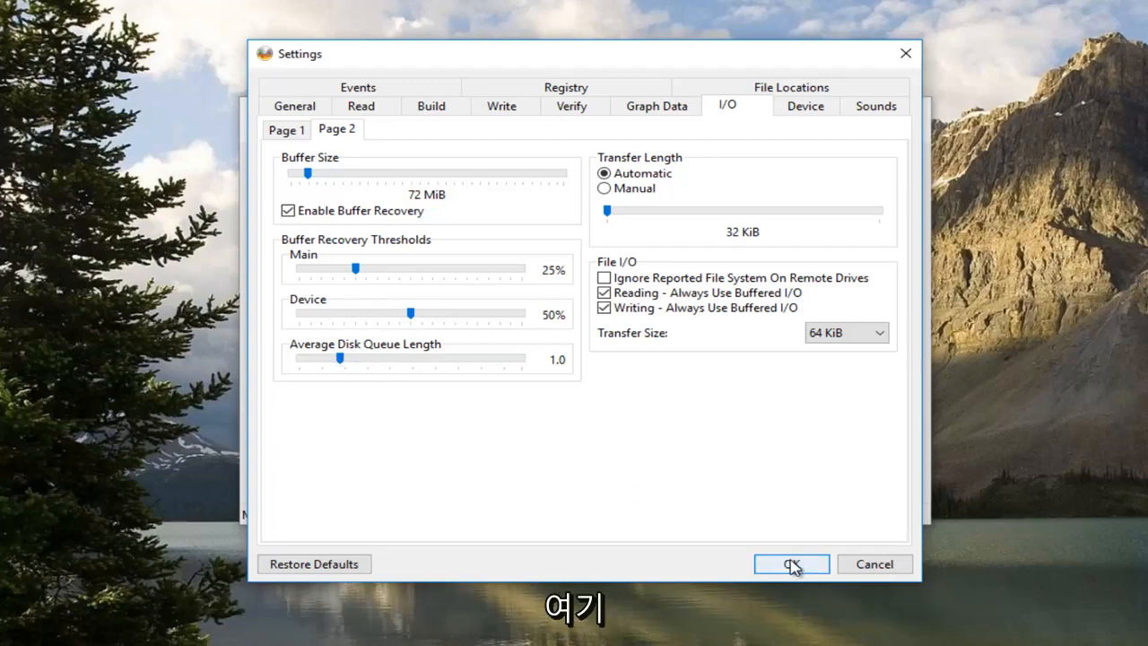
left_click(791, 563)
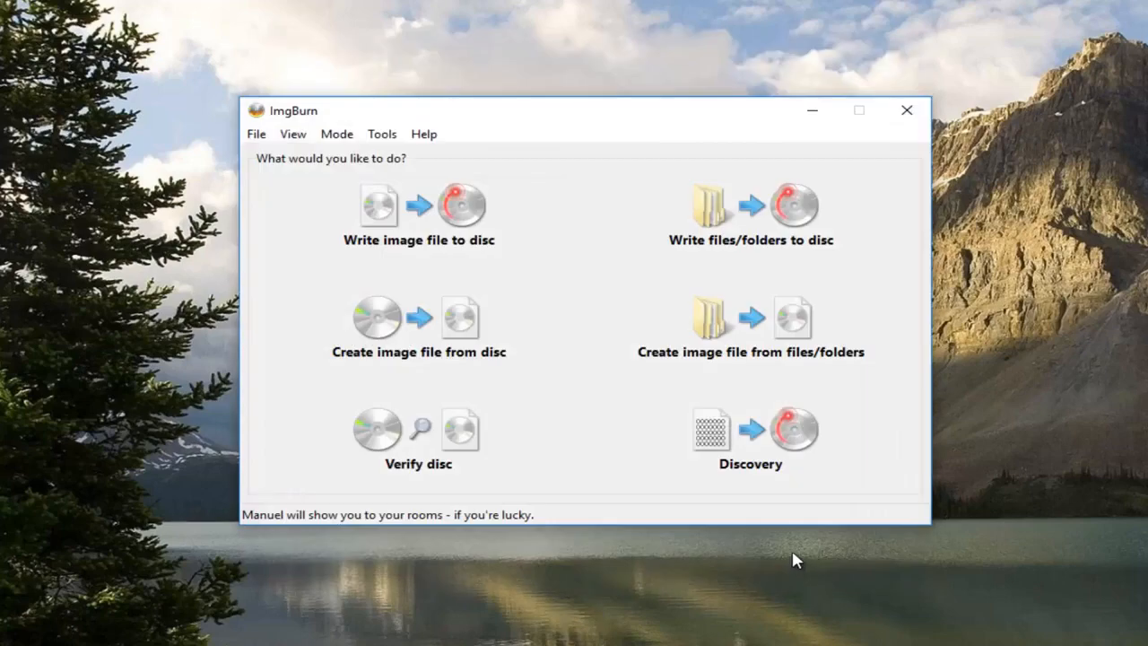
mouse_move(439, 247)
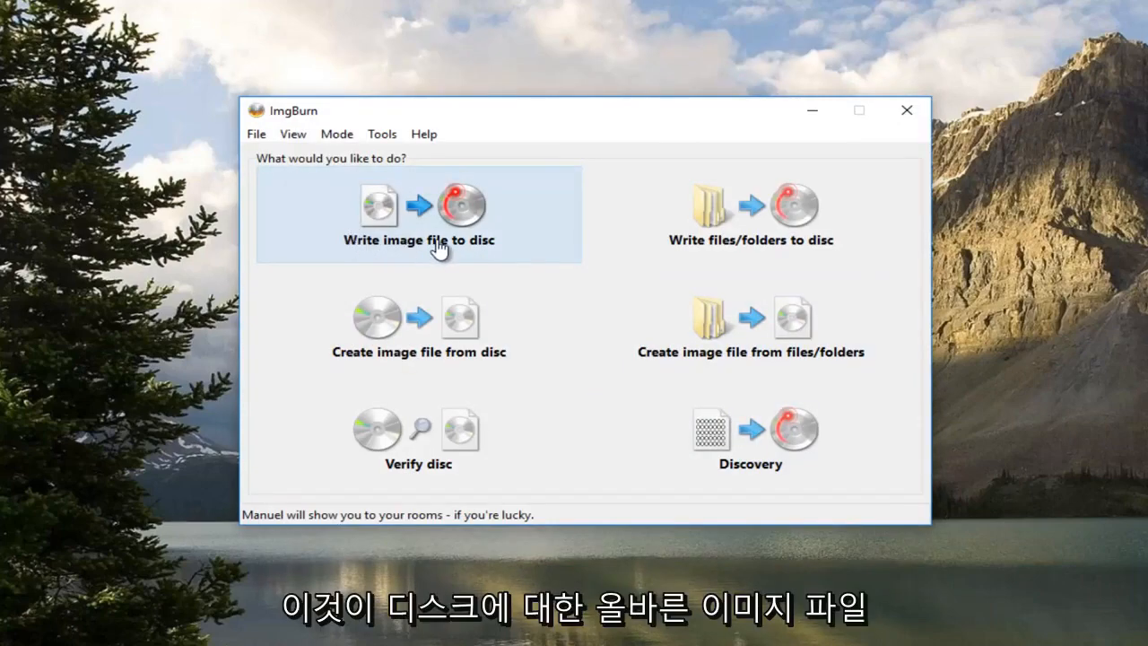
Enter Write image file to disc mode and set the write speed to 2x
left_click(420, 211)
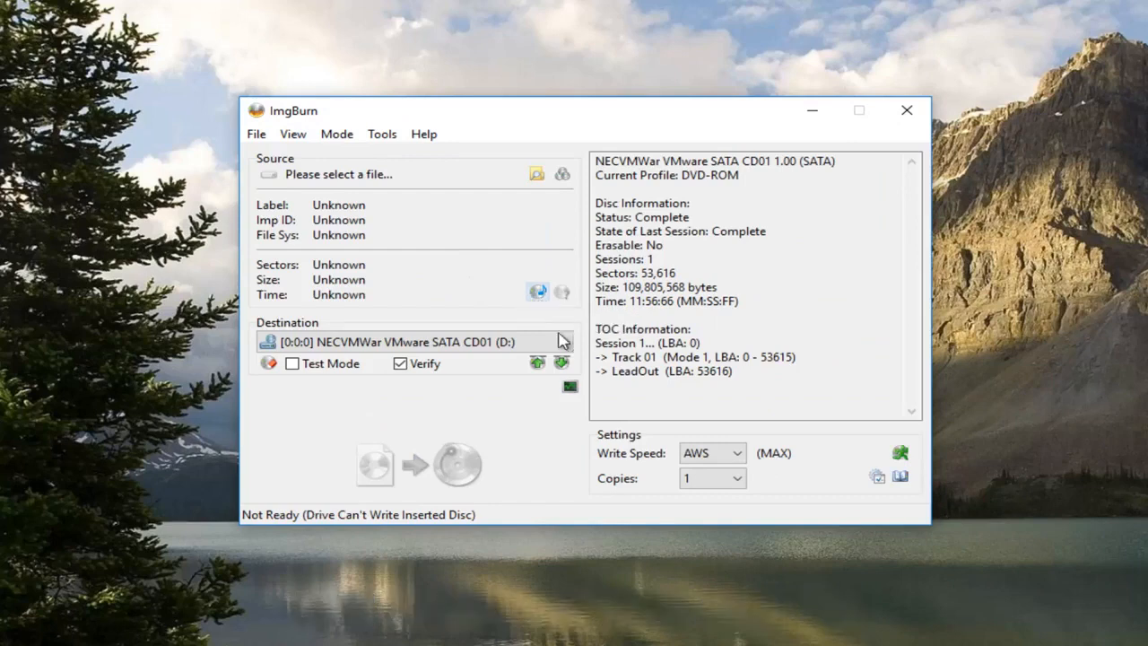
left_click(738, 452)
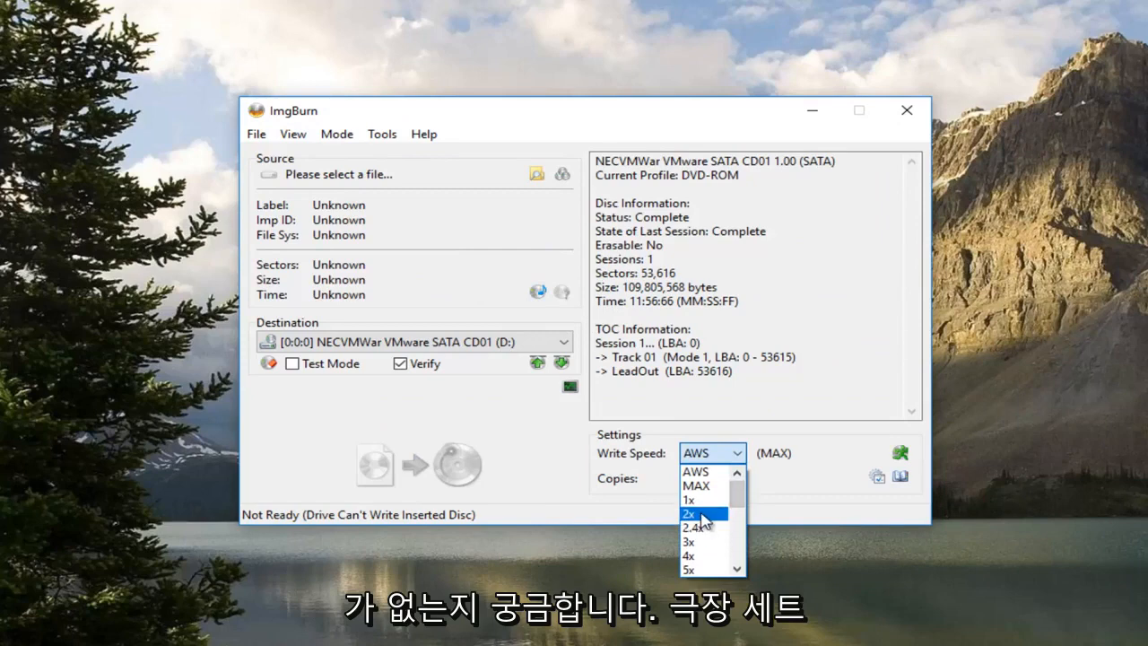
mouse_move(699, 527)
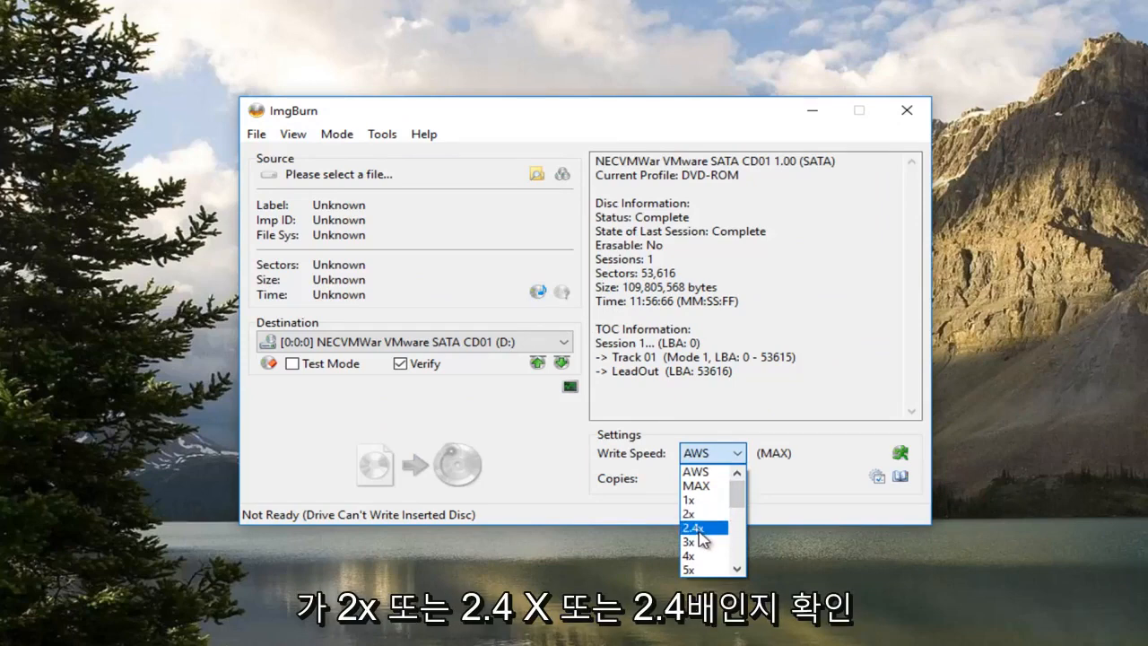
mouse_move(689, 513)
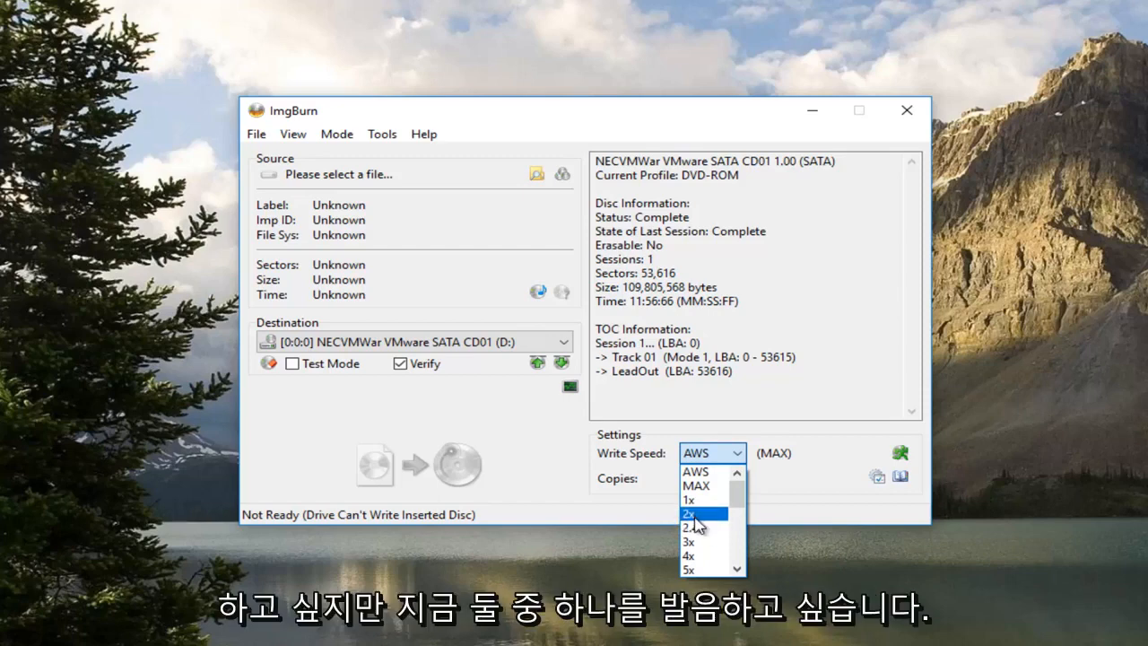
left_click(689, 513)
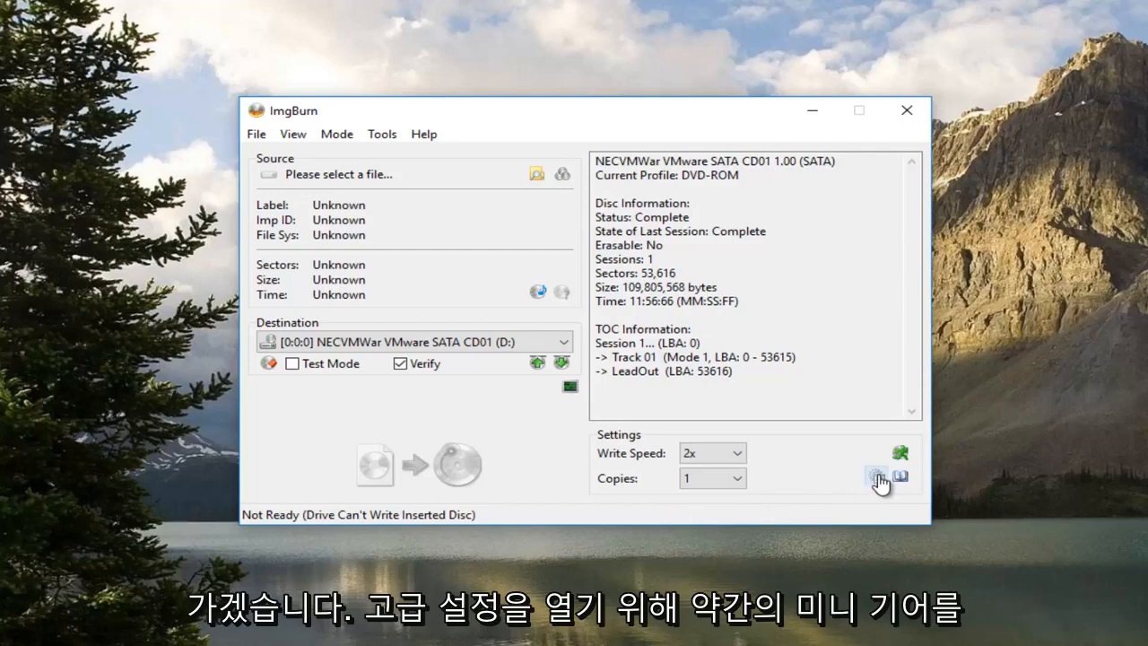
left_click(879, 478)
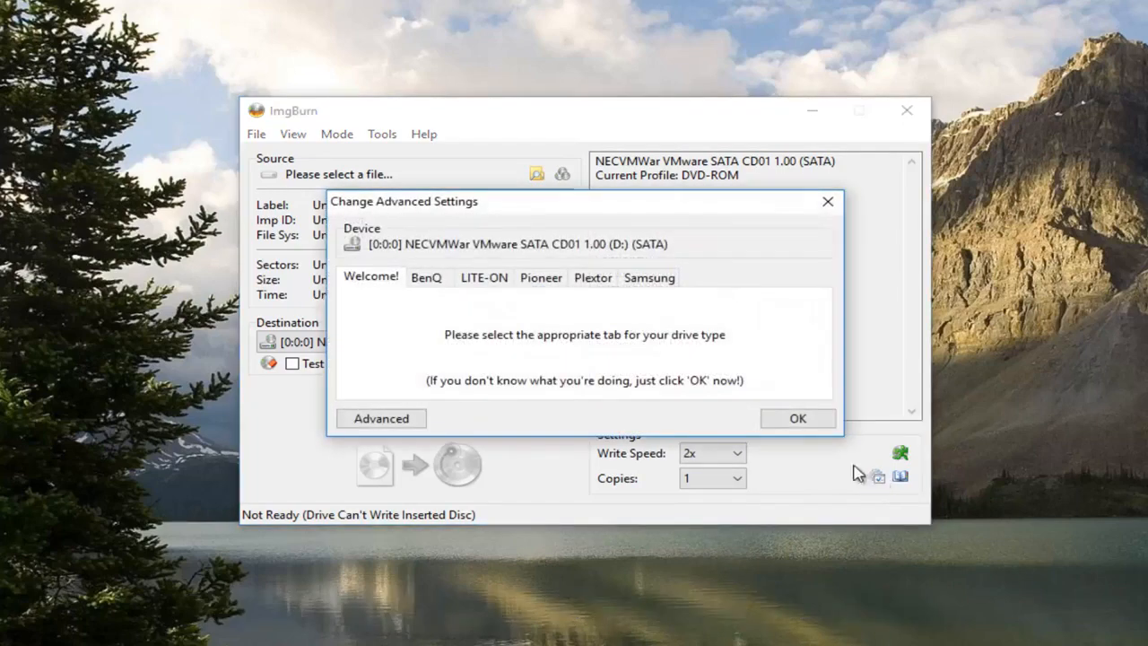
mouse_move(442, 219)
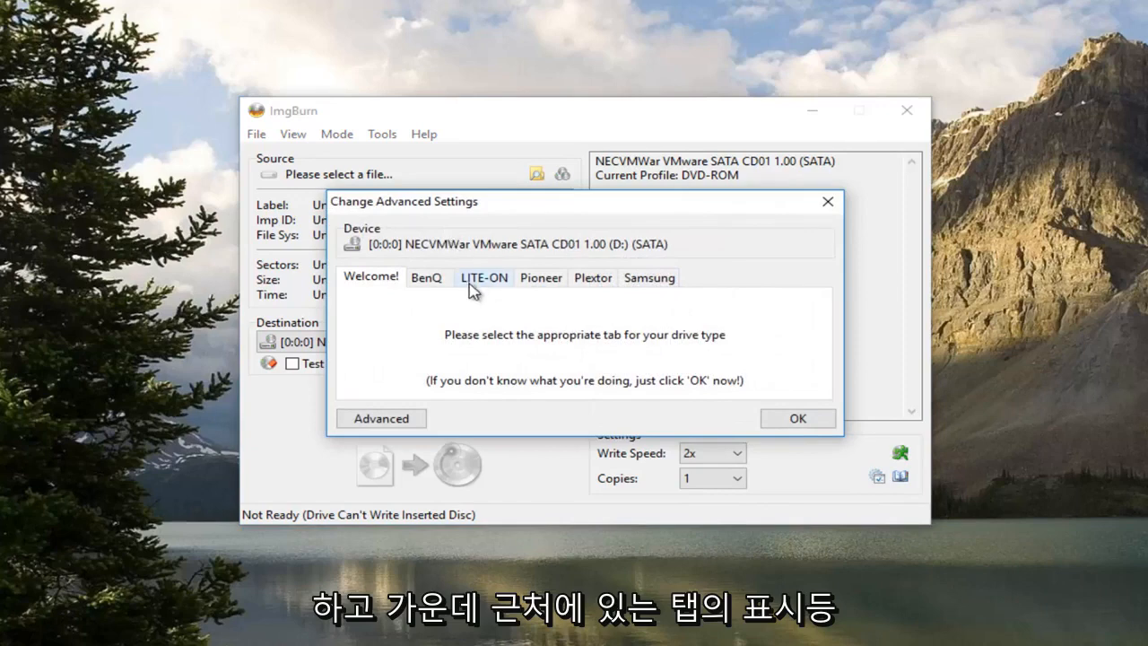
mouse_move(484, 287)
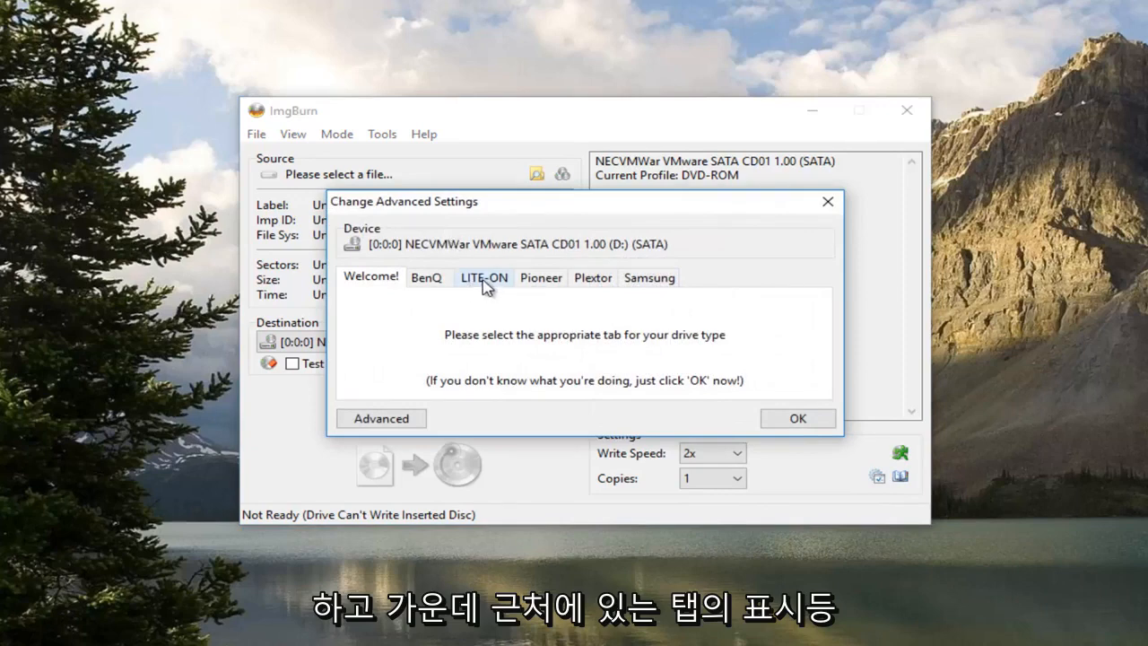
Select SmartBurn as the LITE-ON feature to change, confirm the advanced settings, and close ImgBurn
left_click(485, 277)
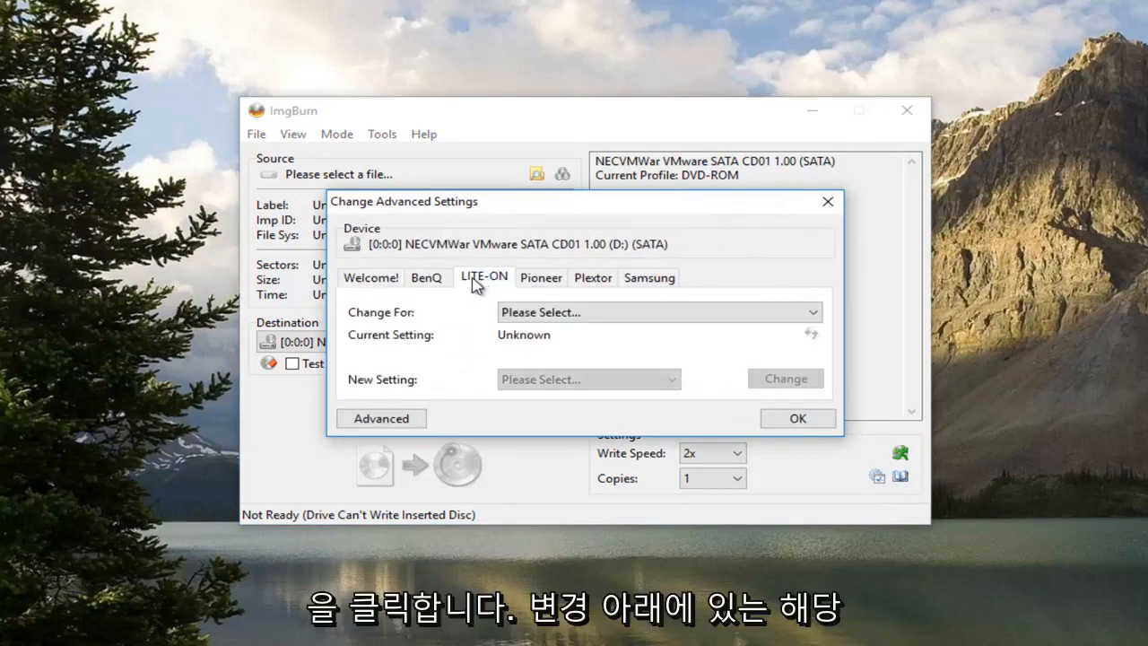
mouse_move(431, 330)
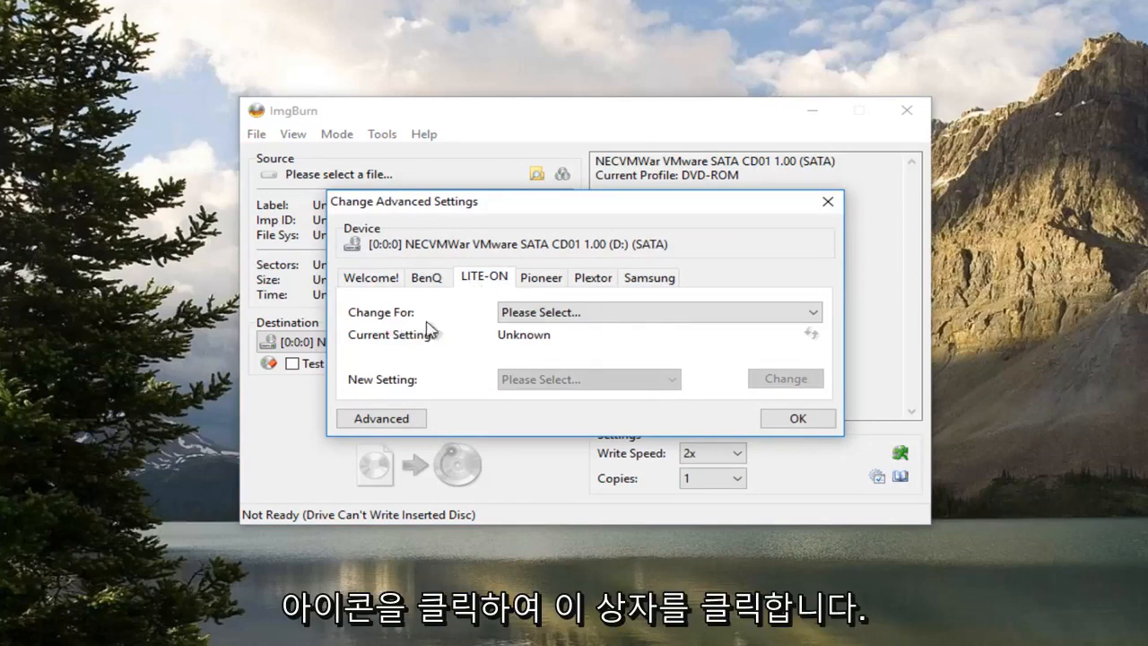
left_click(811, 312)
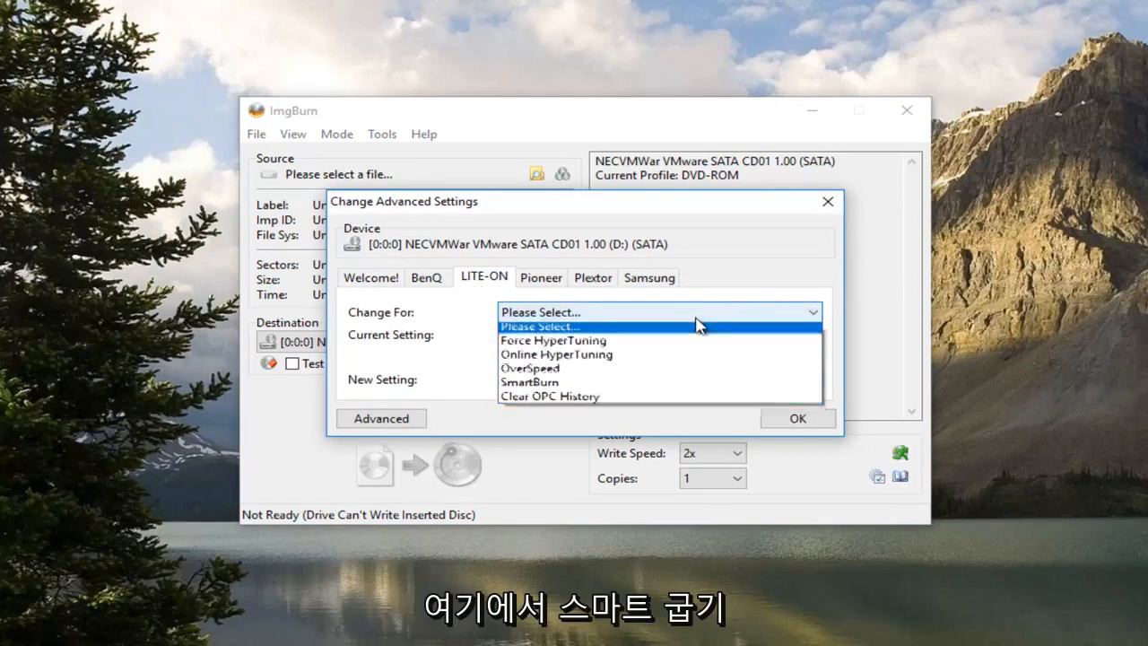
left_click(529, 380)
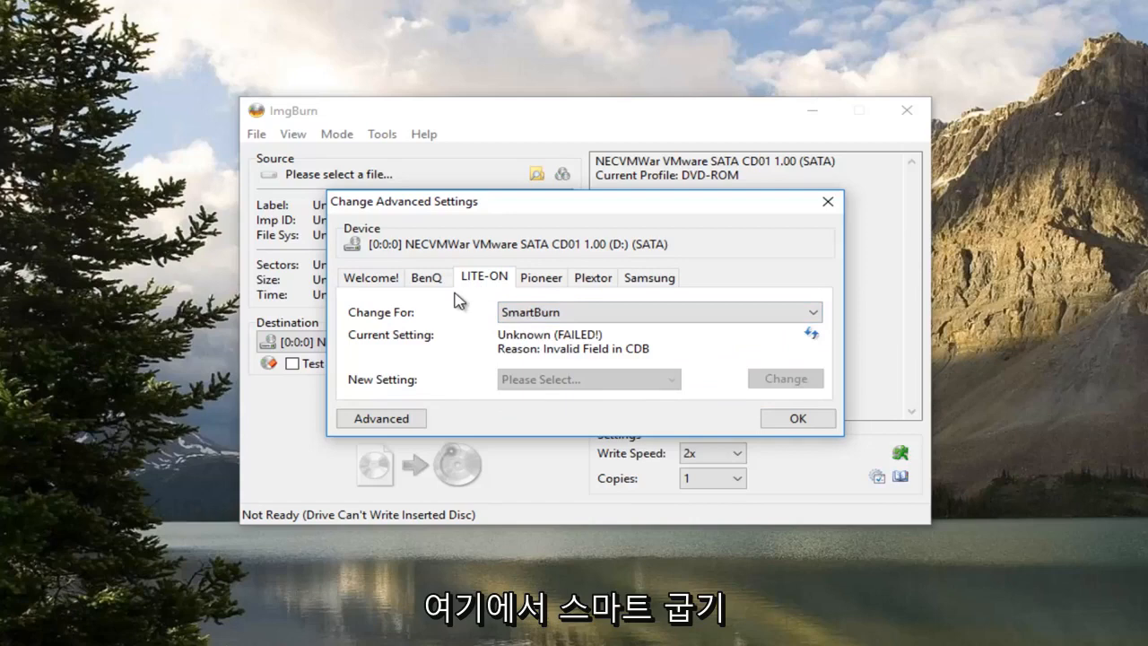
mouse_move(706, 409)
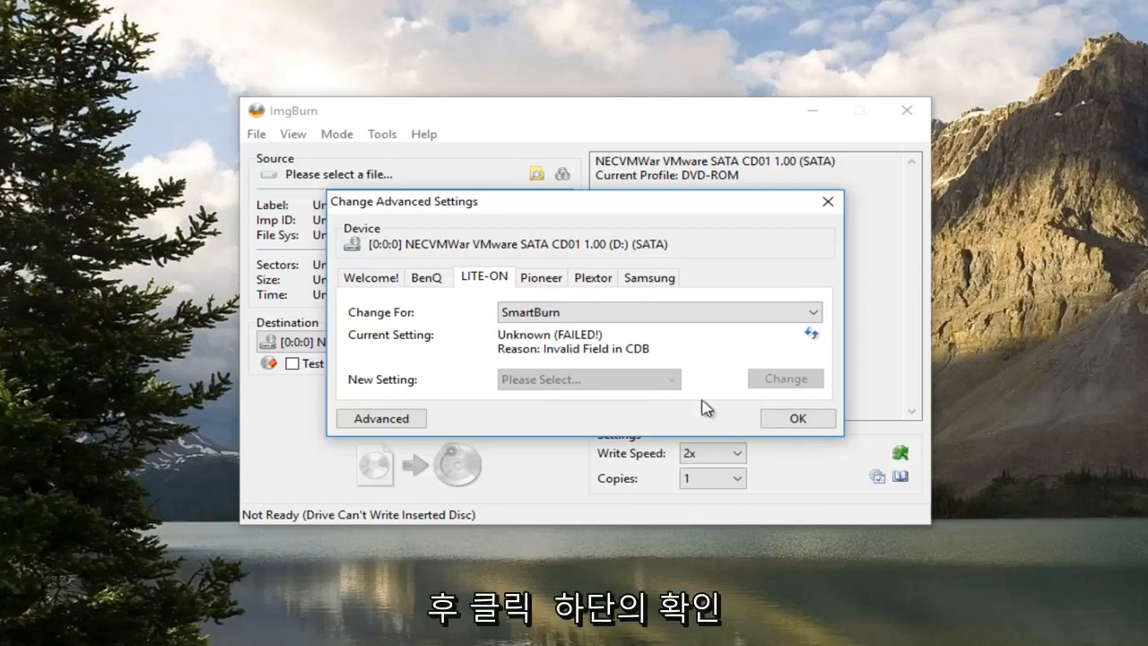
left_click(797, 418)
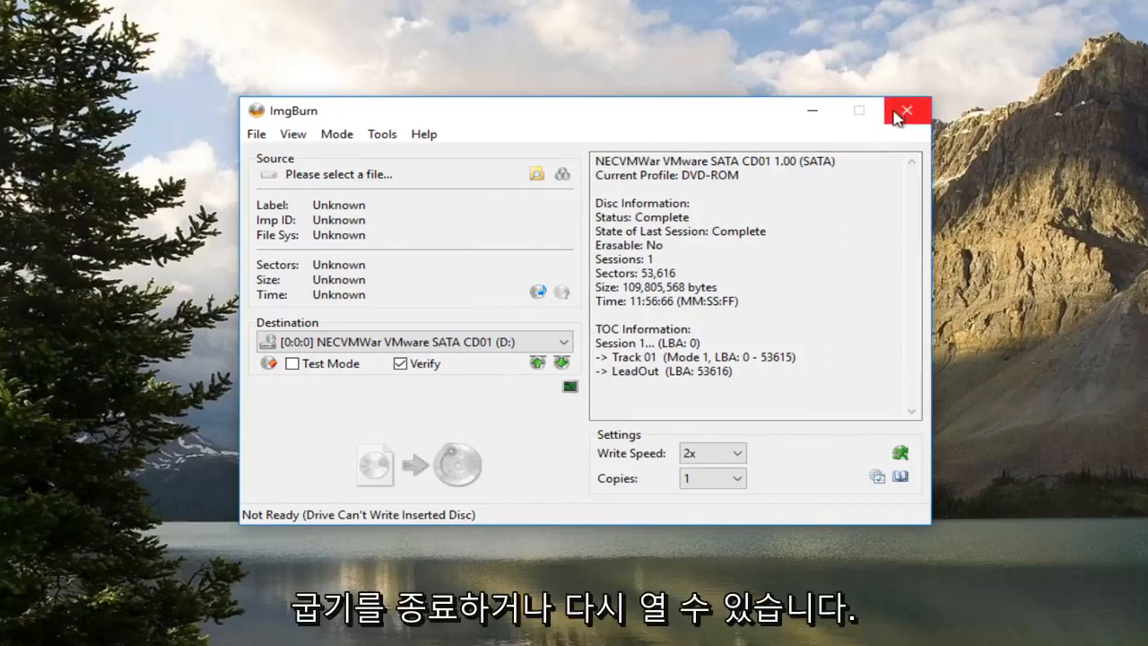
left_click(905, 112)
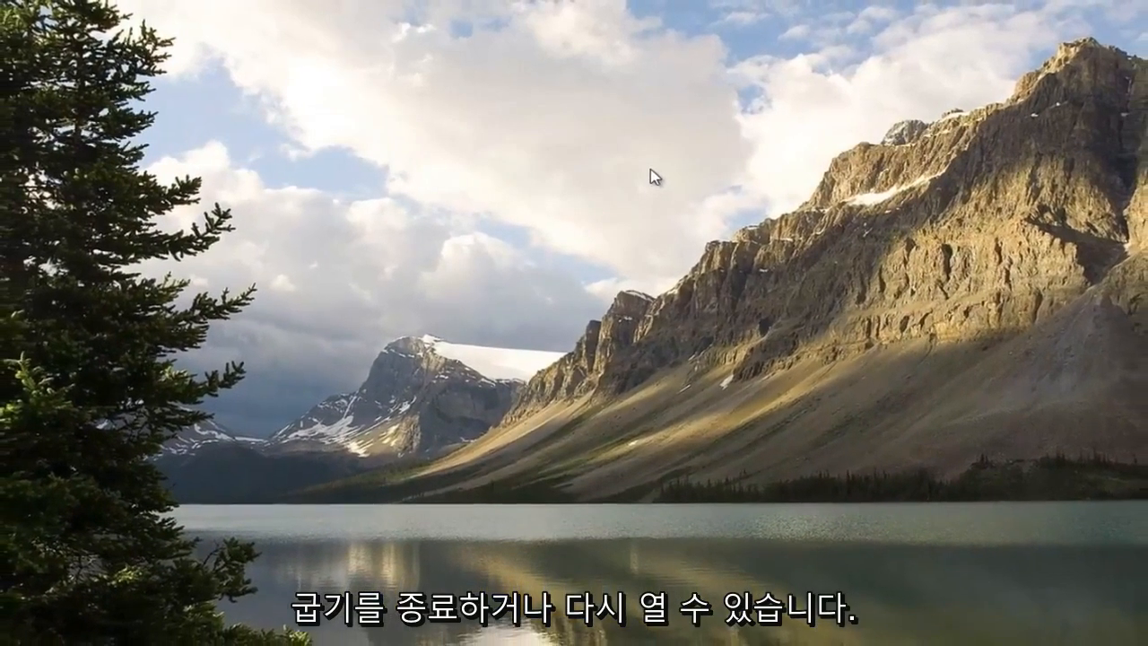